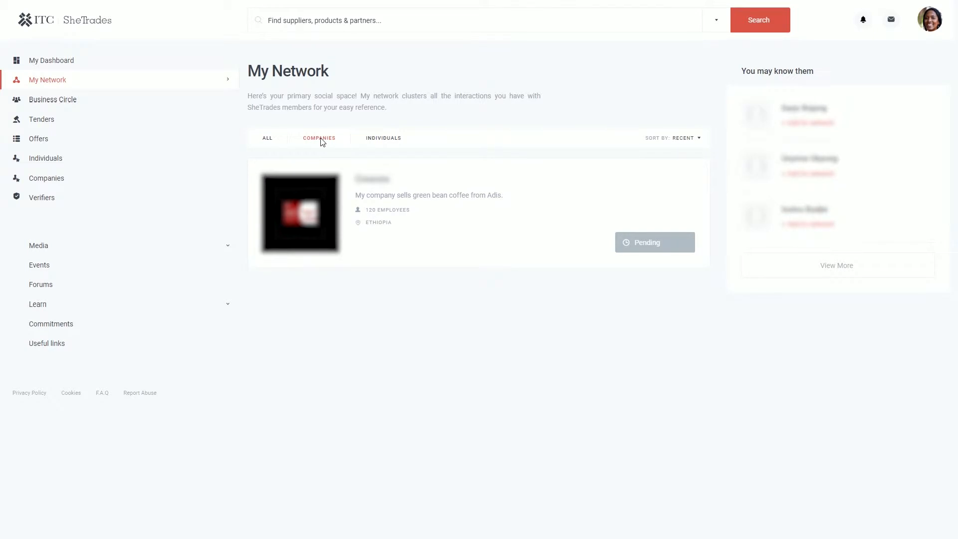
- Filter My Network to companies only, then to individuals only, finding no members
click(384, 138)
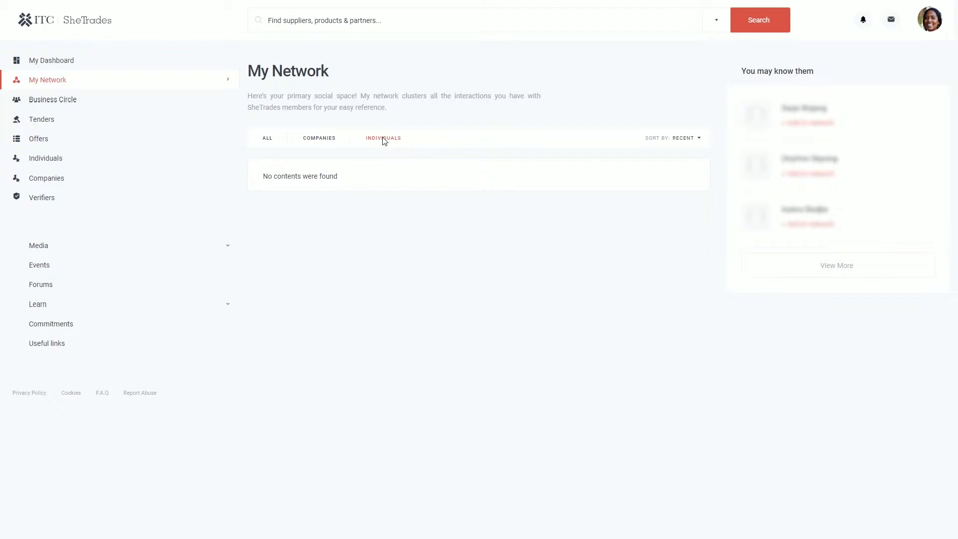
mouse_move(351, 112)
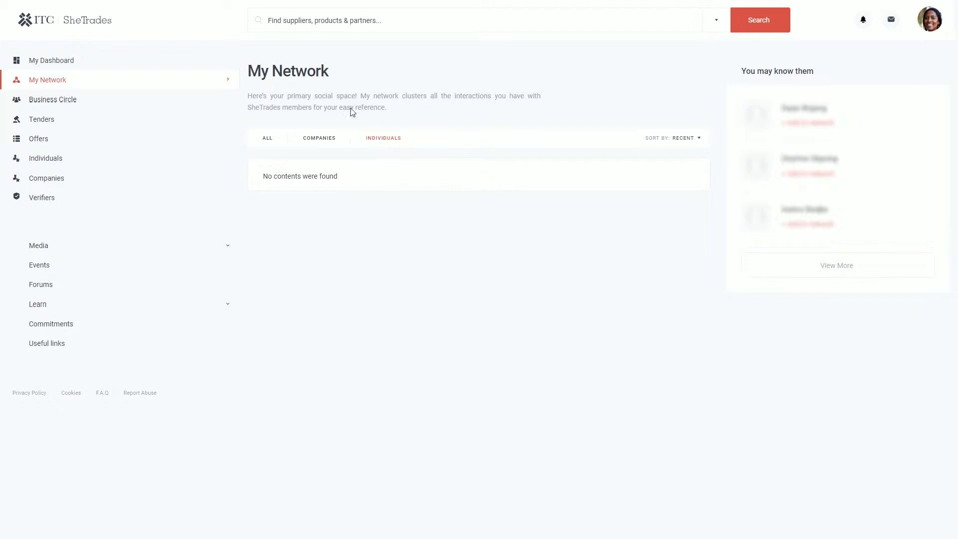
- Show My Business Circle with all members listed, currently empty
click(53, 99)
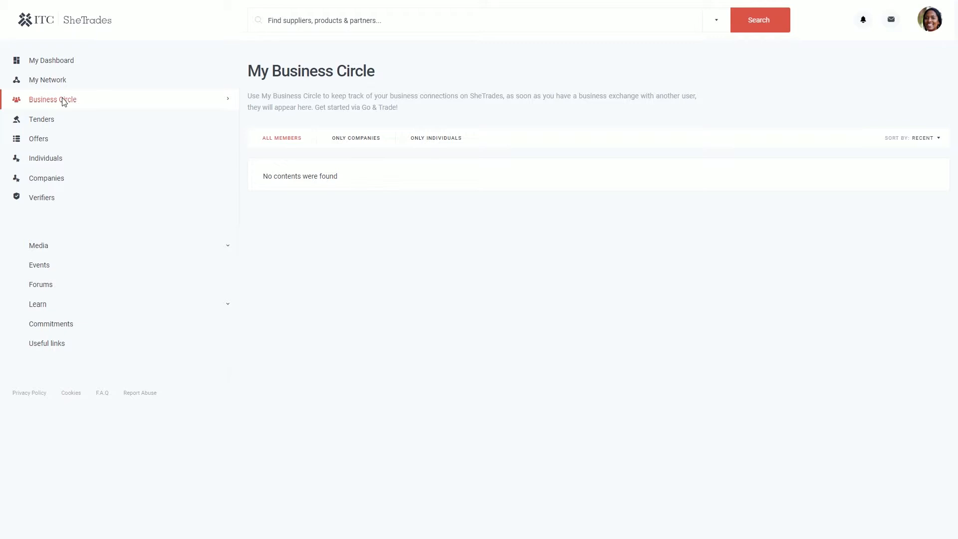
- Show the Tenders list of sourcing requests, currently with no entries
click(42, 119)
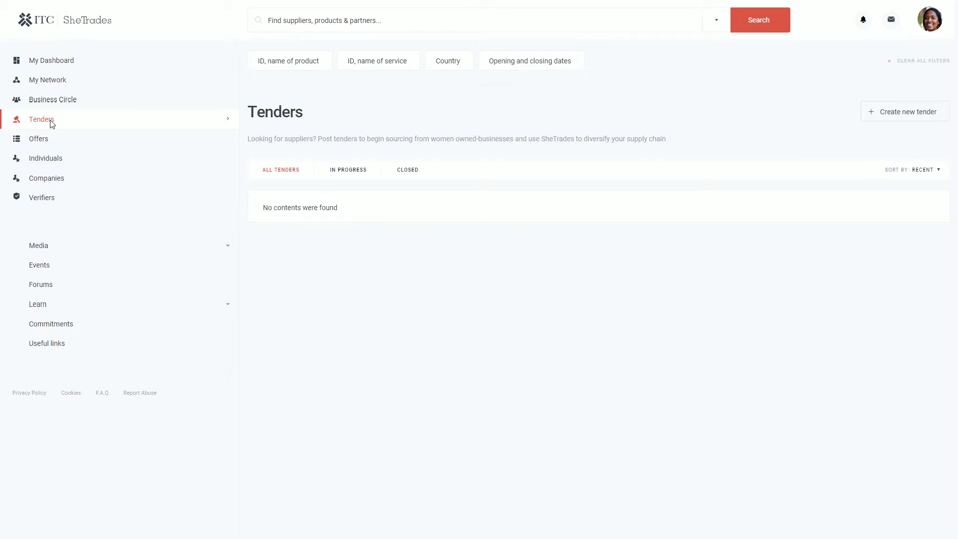
mouse_move(39, 139)
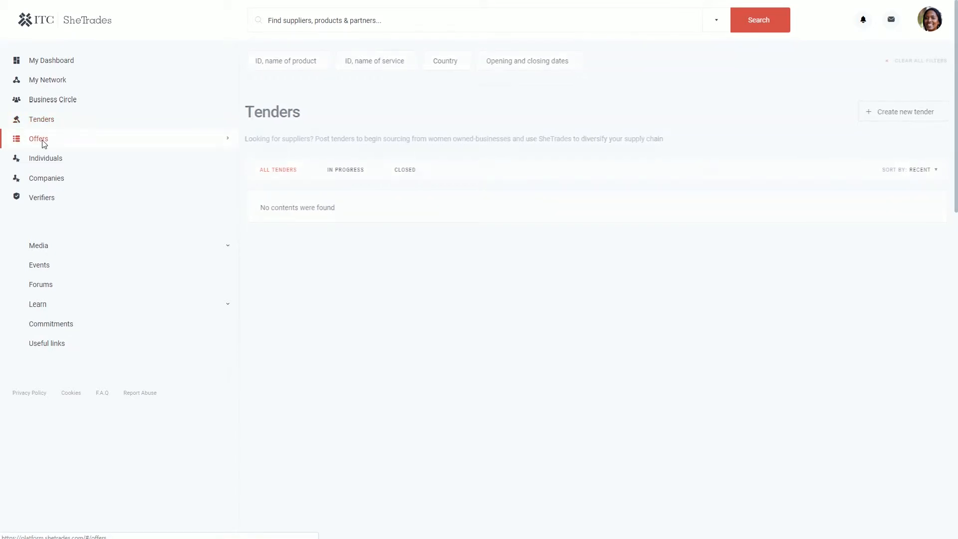
- Browse through the Offers list to find the Tigernut flour for export offer
click(38, 139)
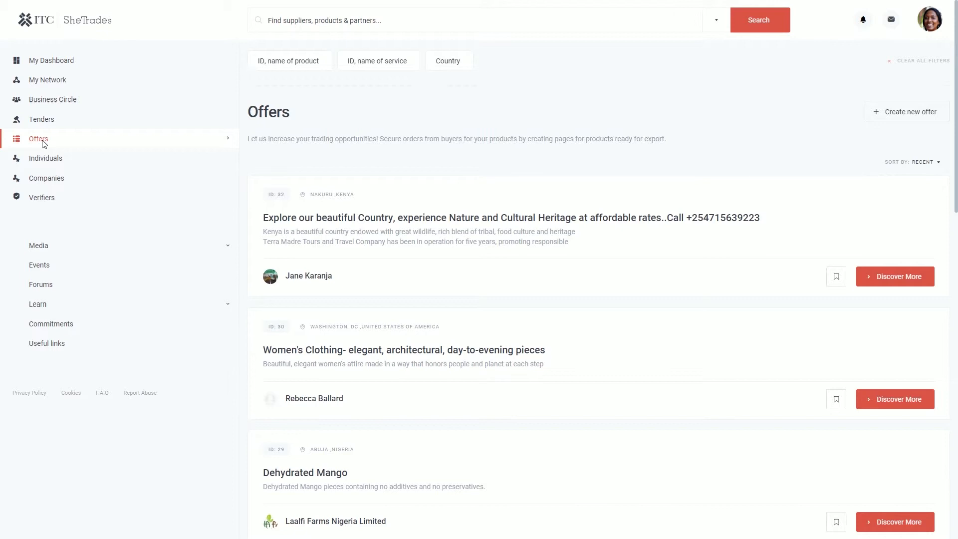
mouse_move(480, 295)
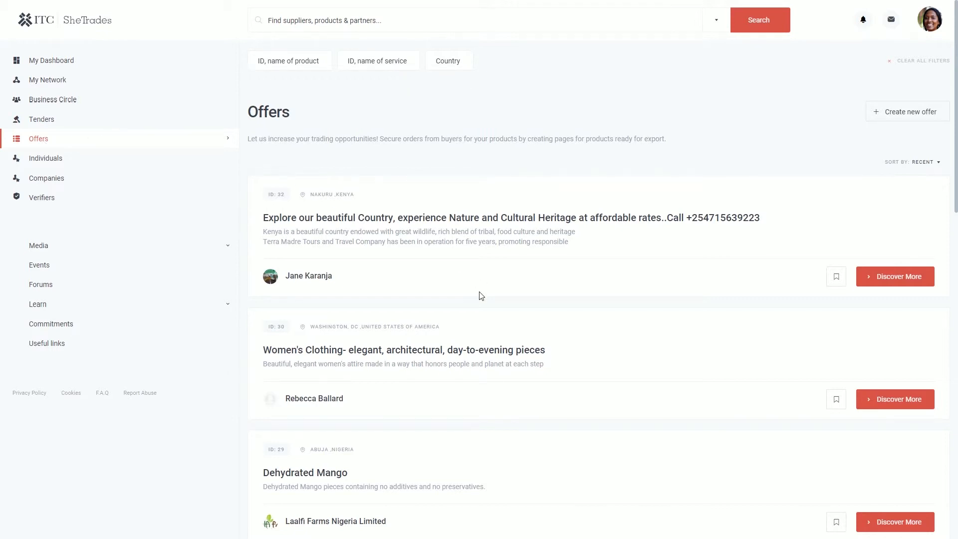
scroll(down, 3)
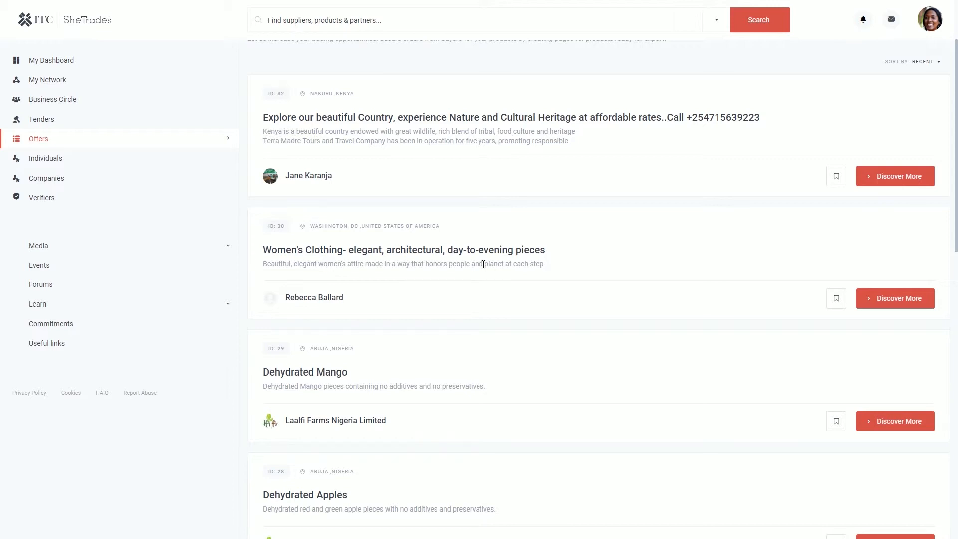
scroll(up, 3)
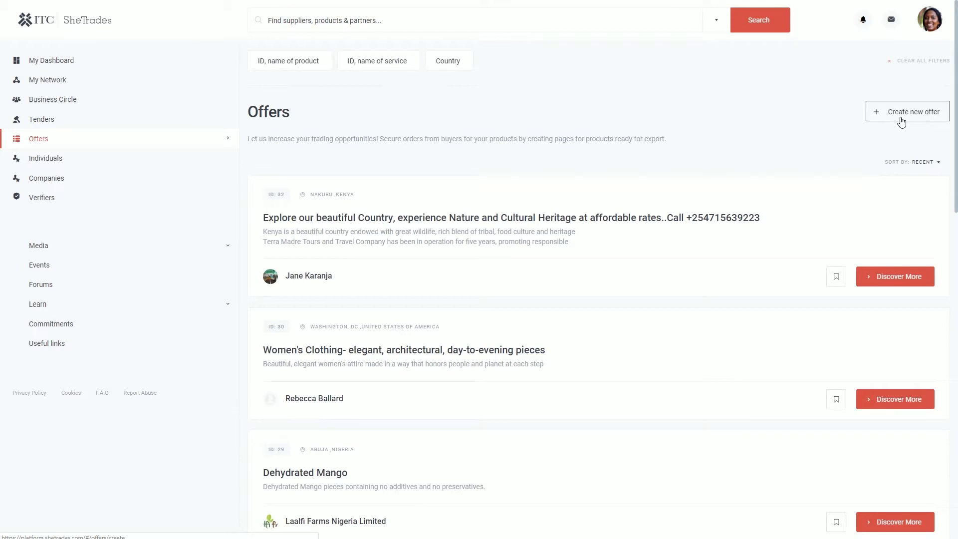
mouse_move(700, 402)
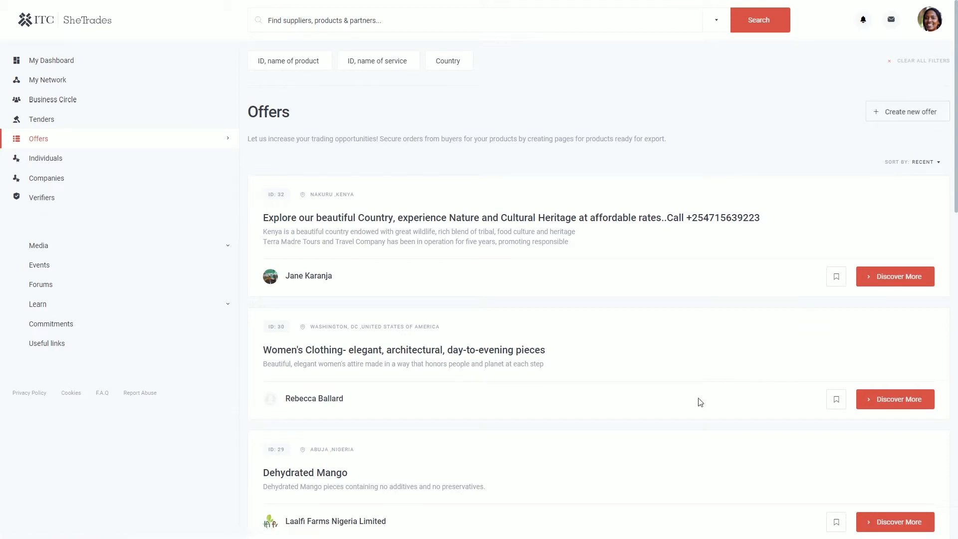
scroll(down, 3)
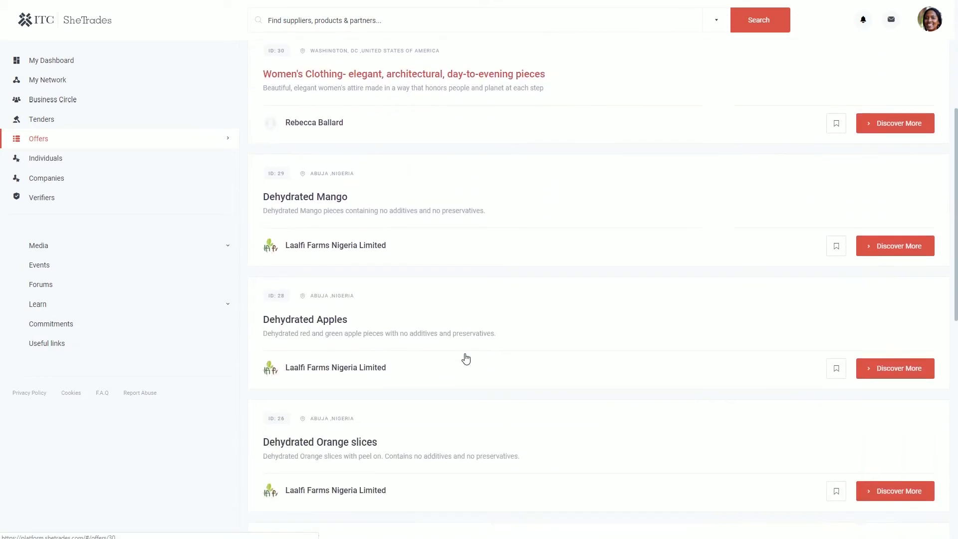
scroll(down, 3)
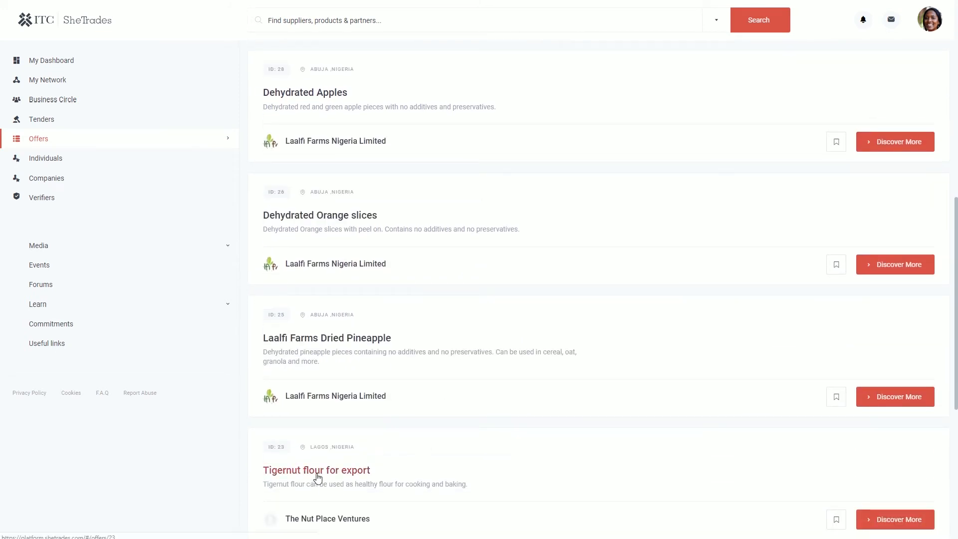
- View the Tigernut flour for export offer and its seller The Nut Place Ventures' profile
click(317, 470)
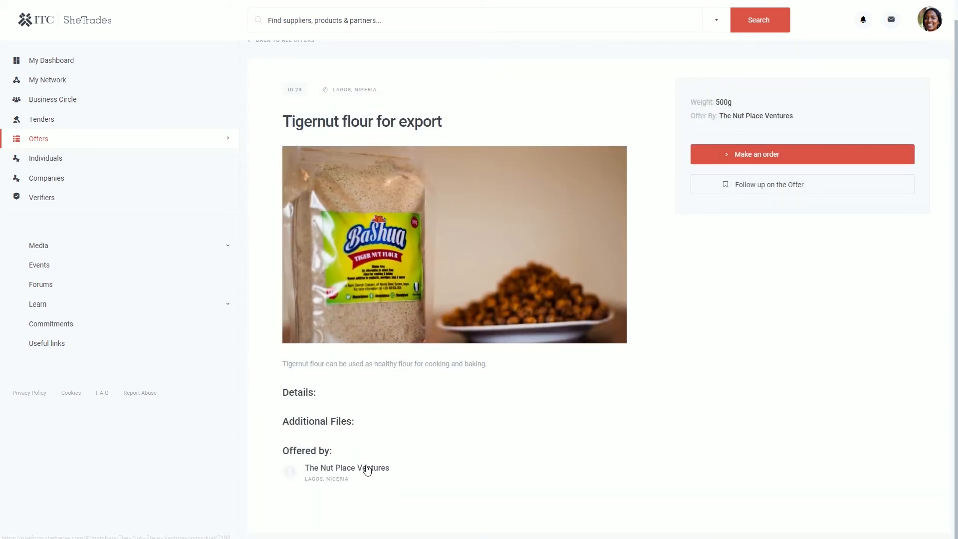
click(347, 467)
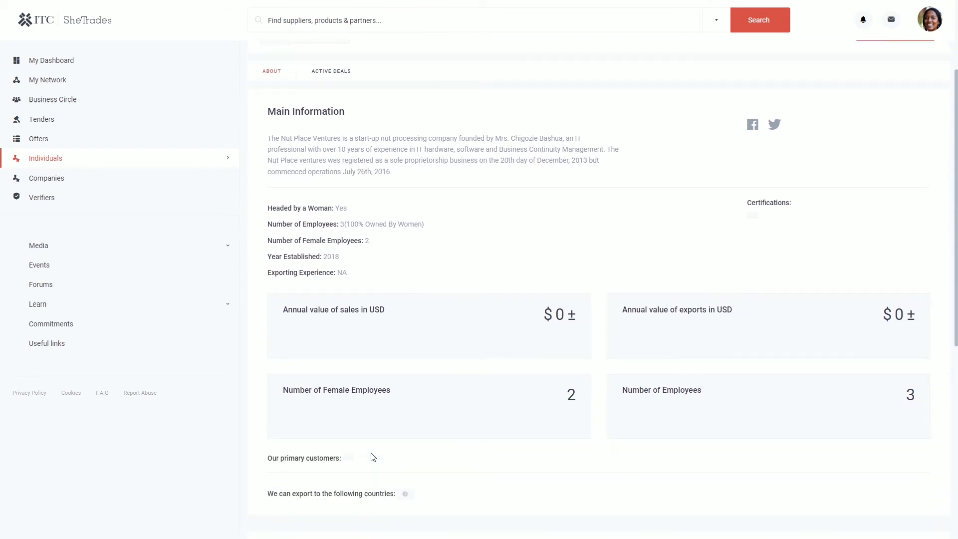
- Show the Individuals directory of members available to add as contacts
click(45, 158)
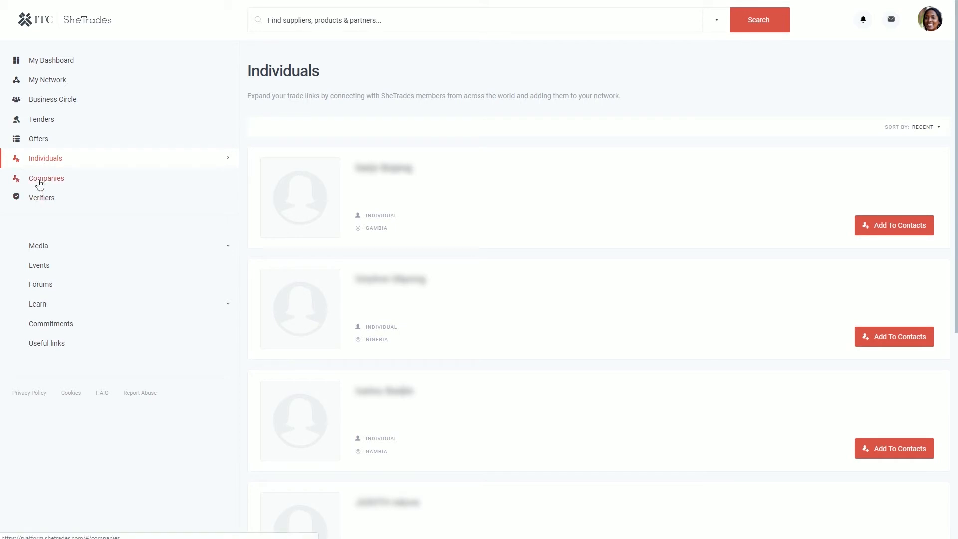
- Browse the Companies directory, then show the Verifiers list of verified organisations
click(46, 178)
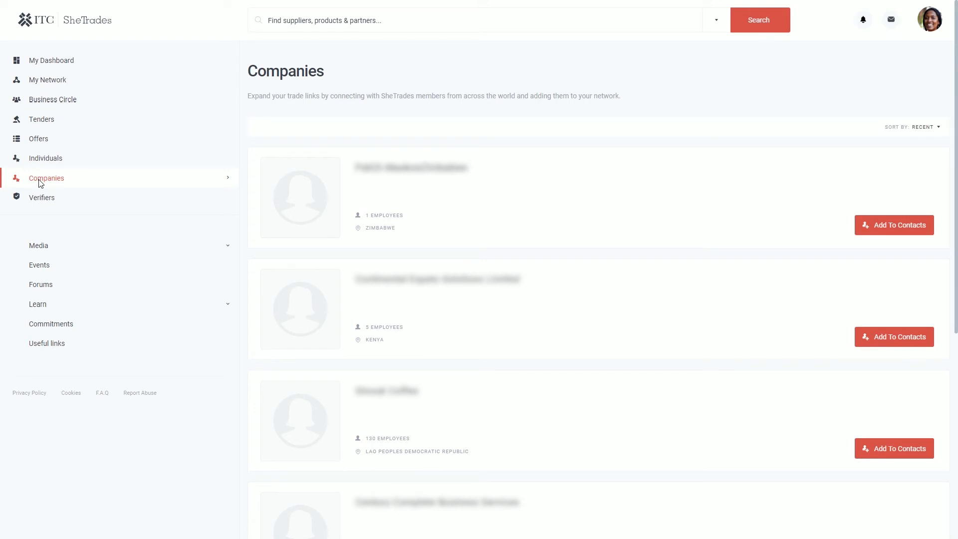
click(42, 198)
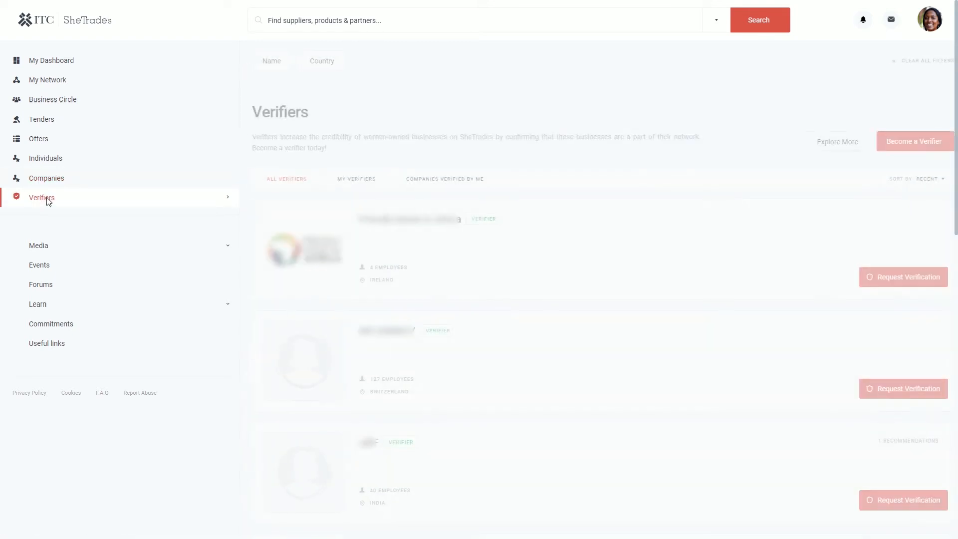